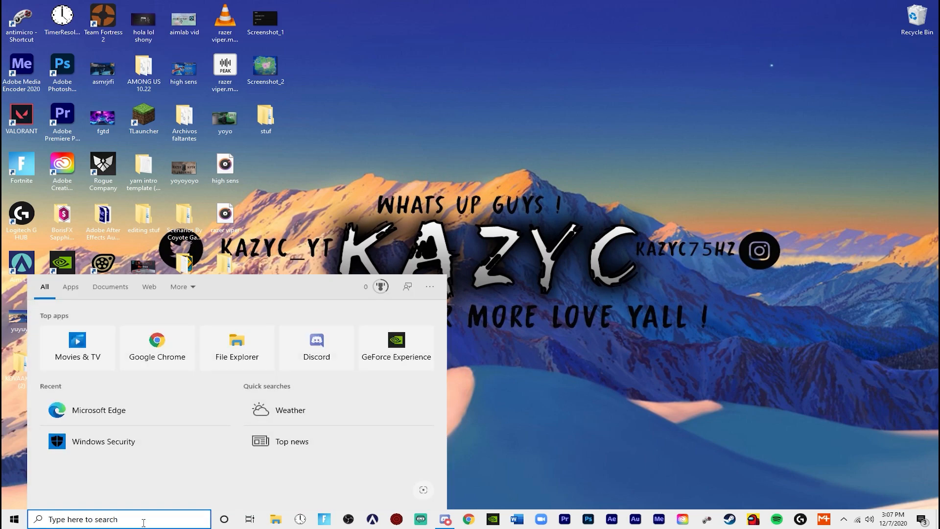
Search %localappdata% to list the AppData\Local folder in File Explorer.
type("%lo")
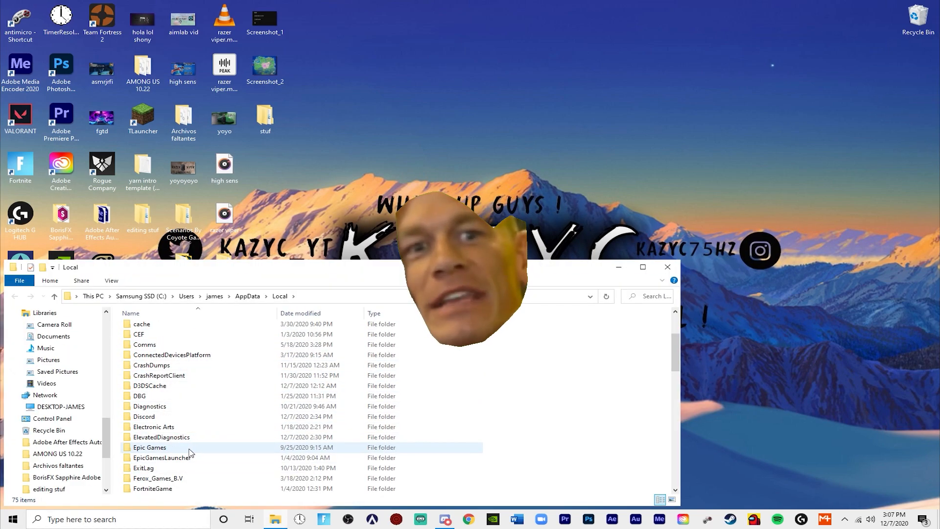
Navigate FortniteGame > Saved > Config > WindowsClient and clear Read-only on GameUserSettings.
left_click(161, 436)
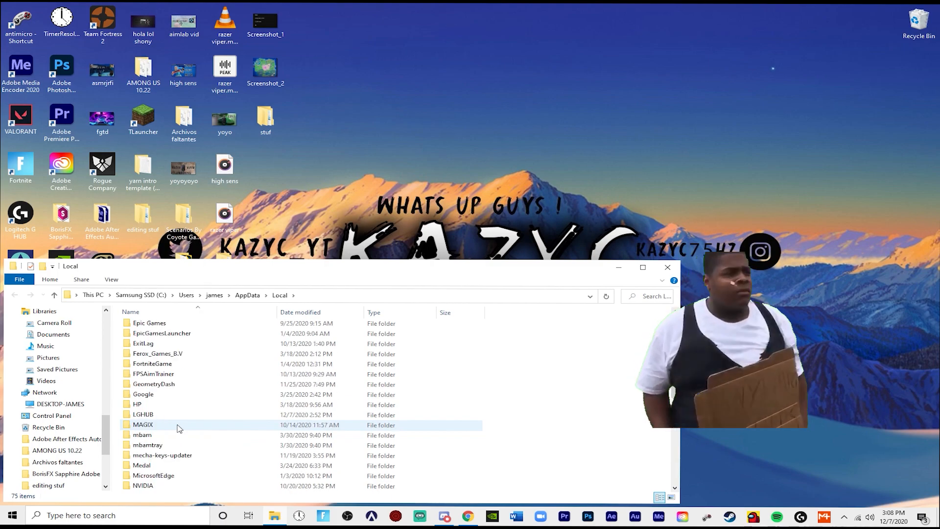
left_click(168, 394)
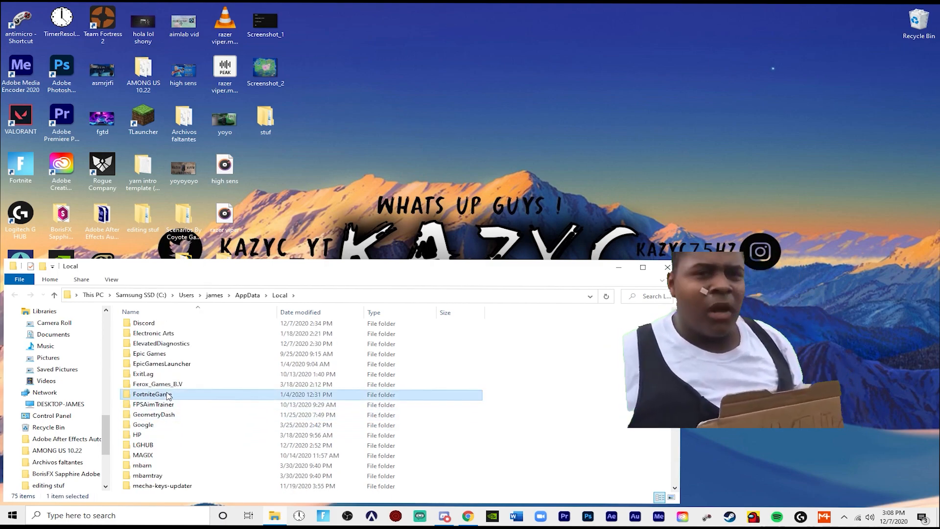
double_click(152, 393)
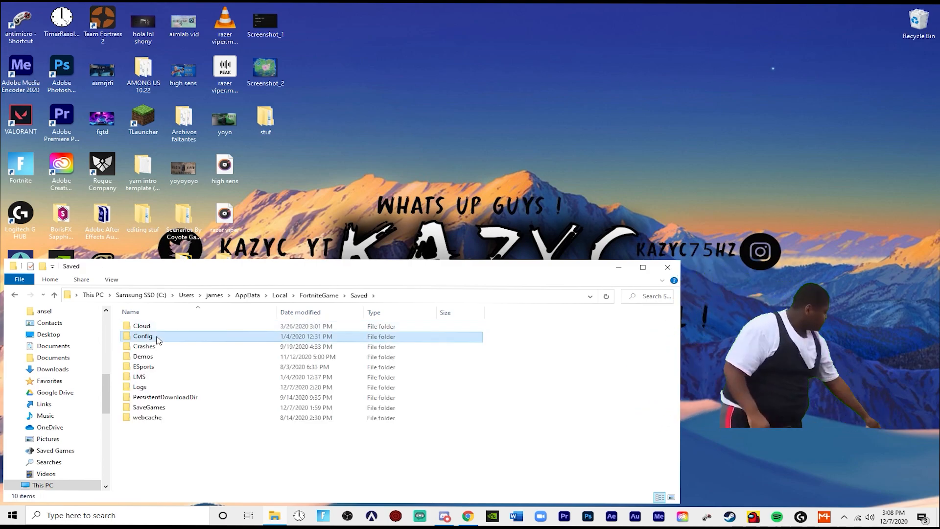
double_click(142, 336)
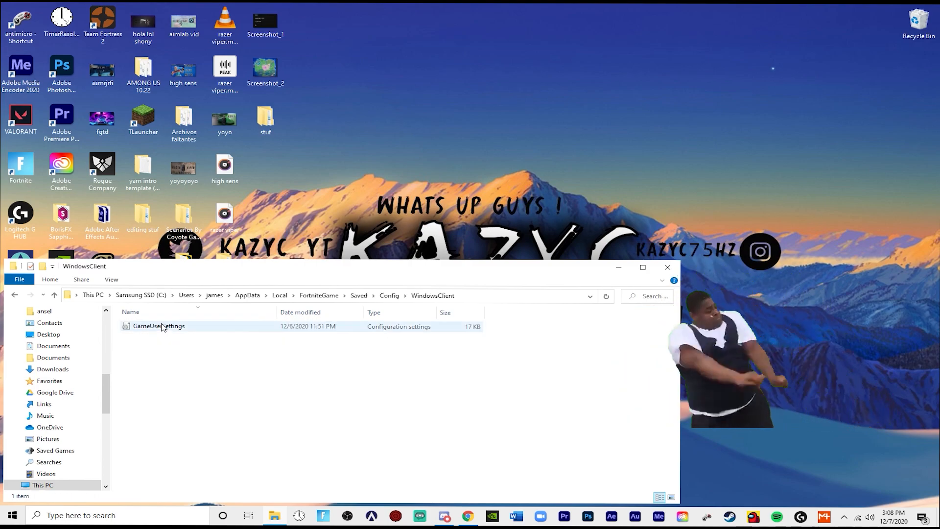
right_click(158, 325)
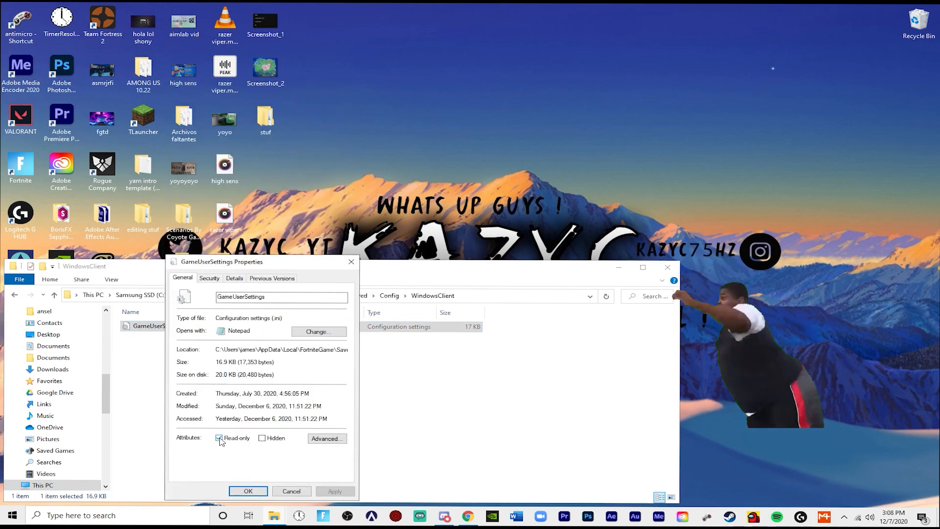
left_click(219, 437)
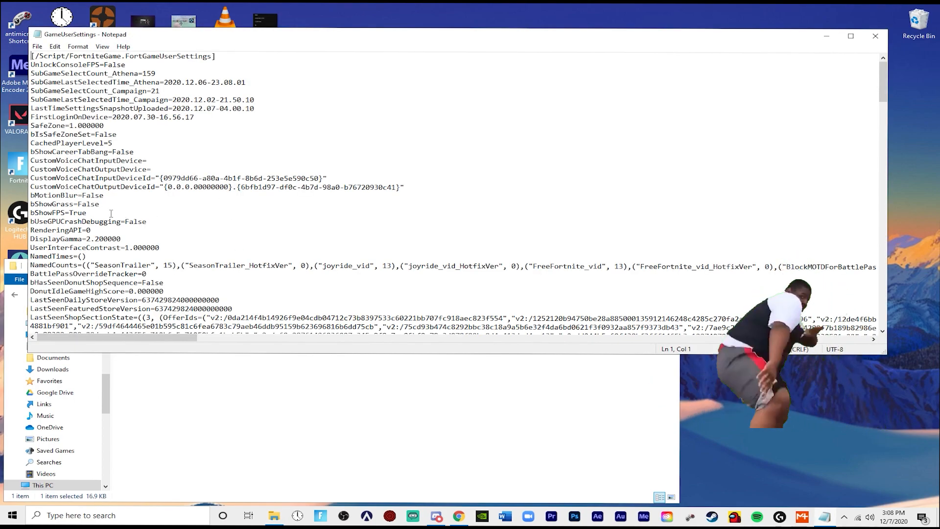
Find 'bdisable' to jump to the bDisableMouseAcceleration line.
key("ctrl+f")
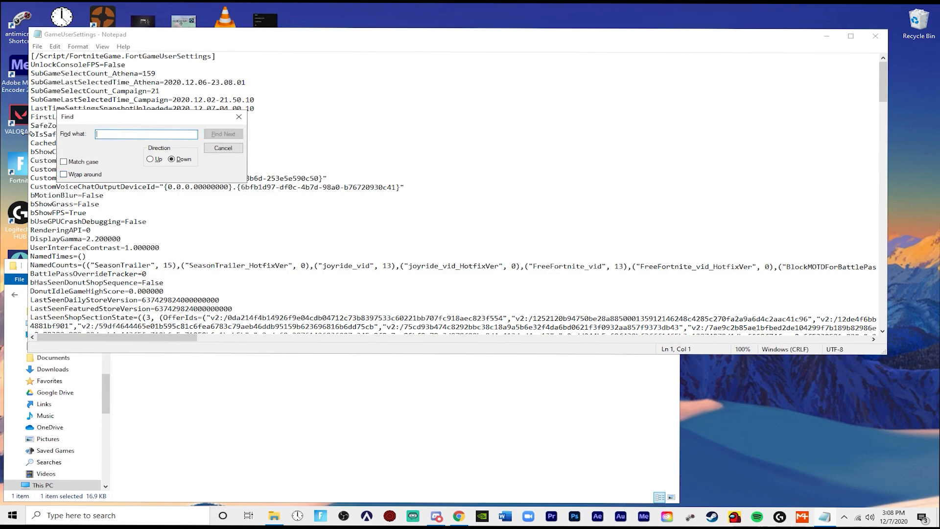
type("bdisable")
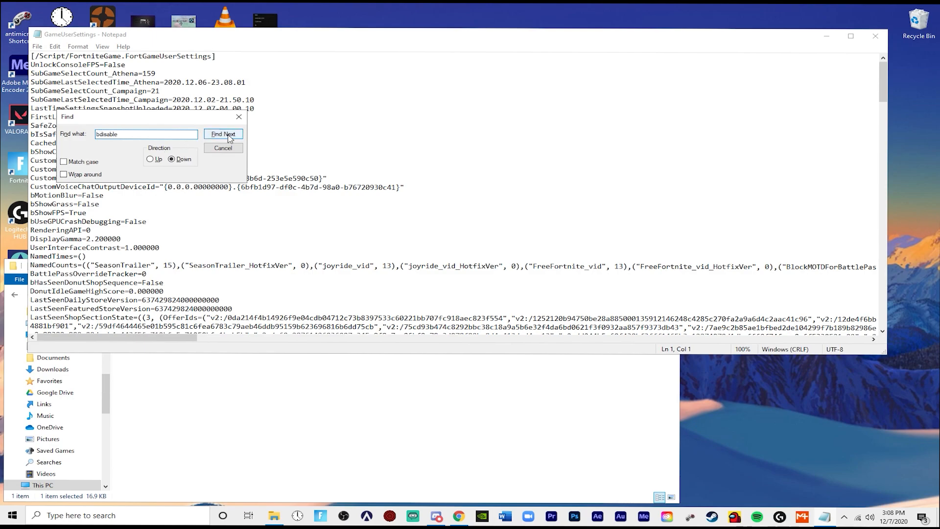
left_click(223, 134)
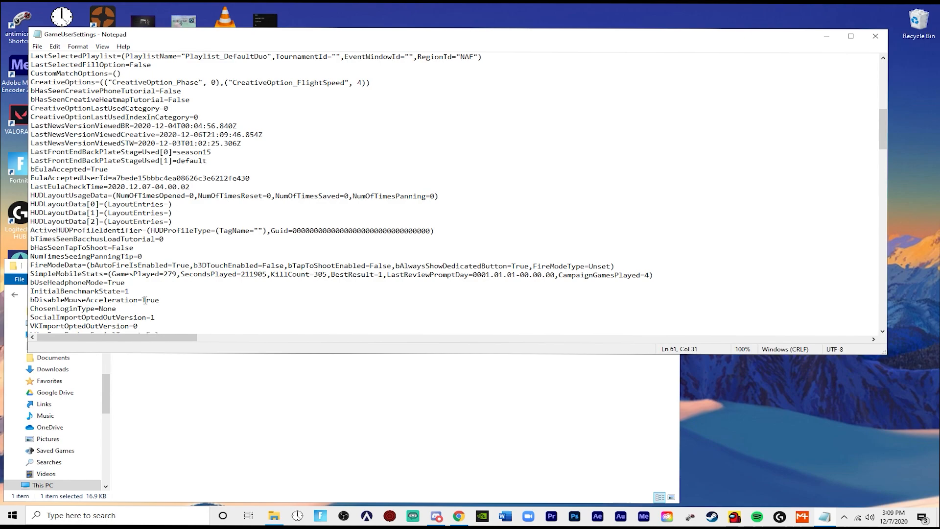
Retype the value as False, then as True, so bDisableMouseAcceleration=True.
key("Backspace")
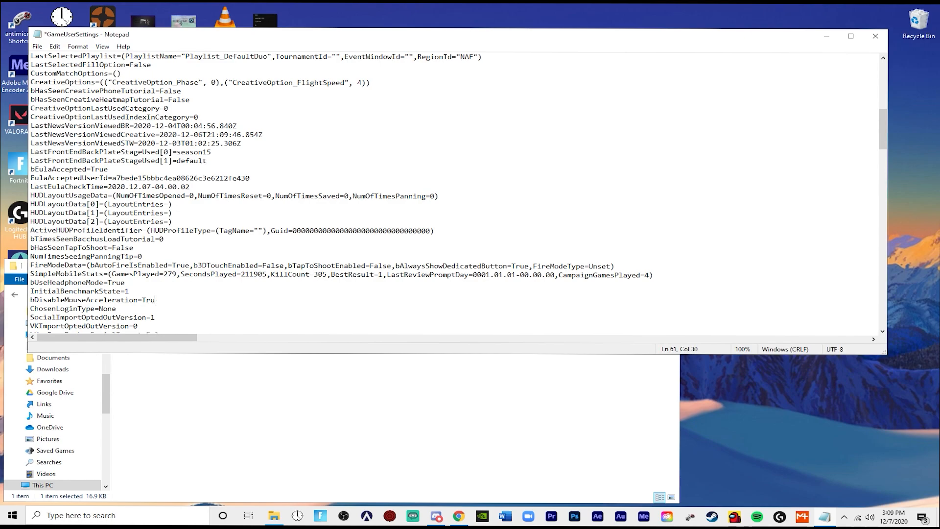
type("F")
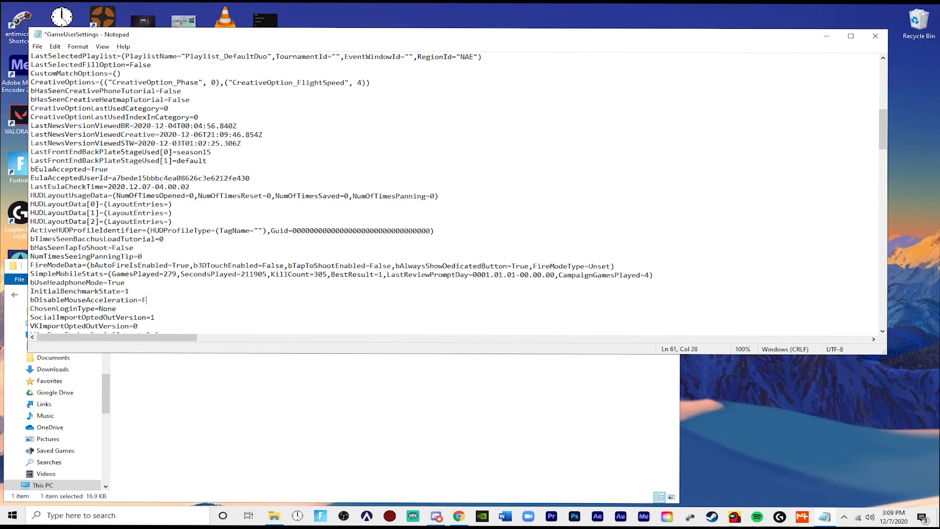
type("alse")
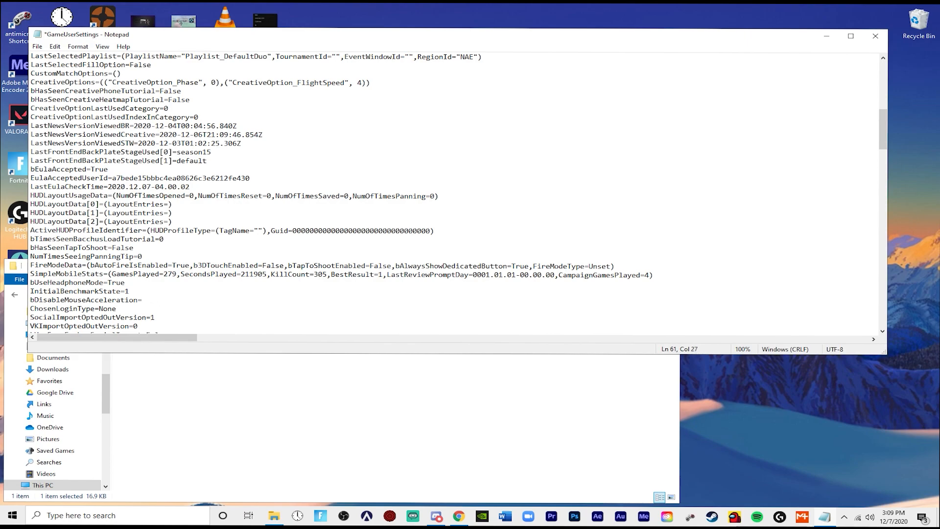
type("True")
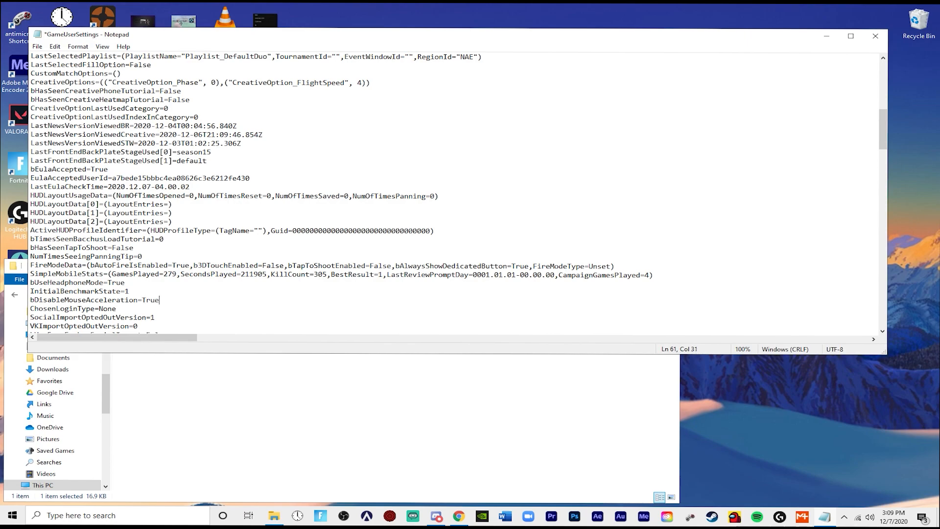
mouse_move(166, 309)
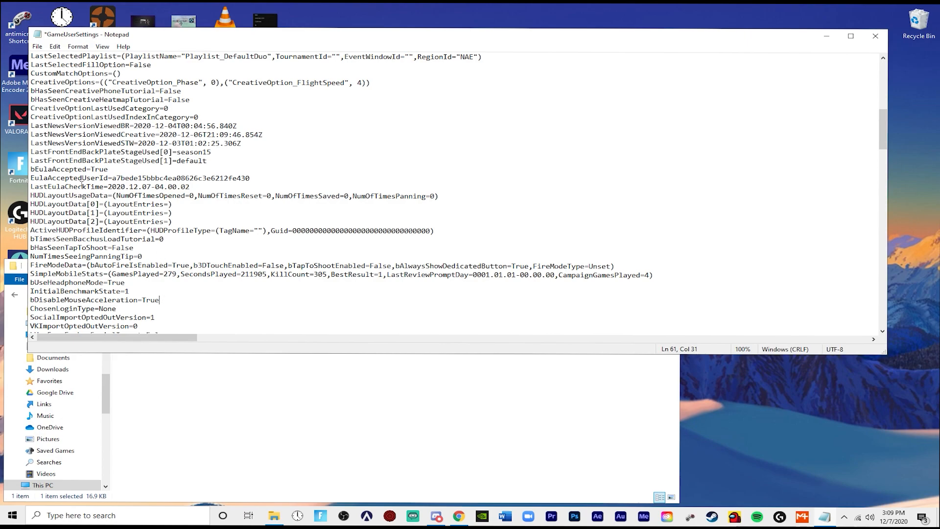
Save GameUserSettings, then mark it Read-only again in its Properties and confirm.
left_click(37, 46)
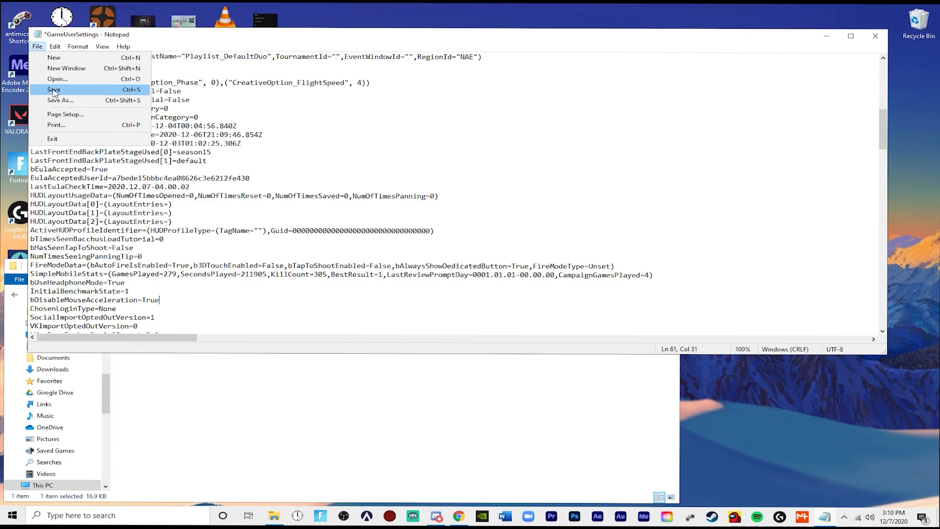
left_click(53, 89)
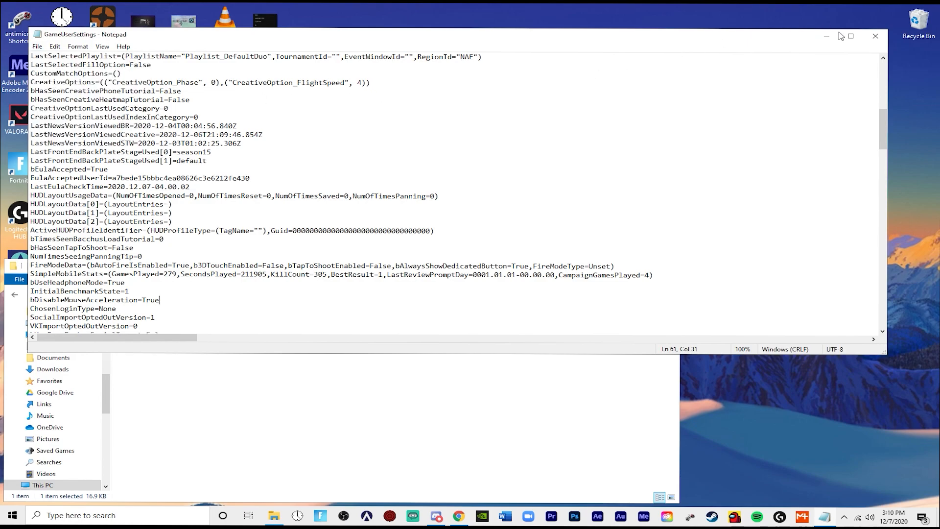
right_click(159, 325)
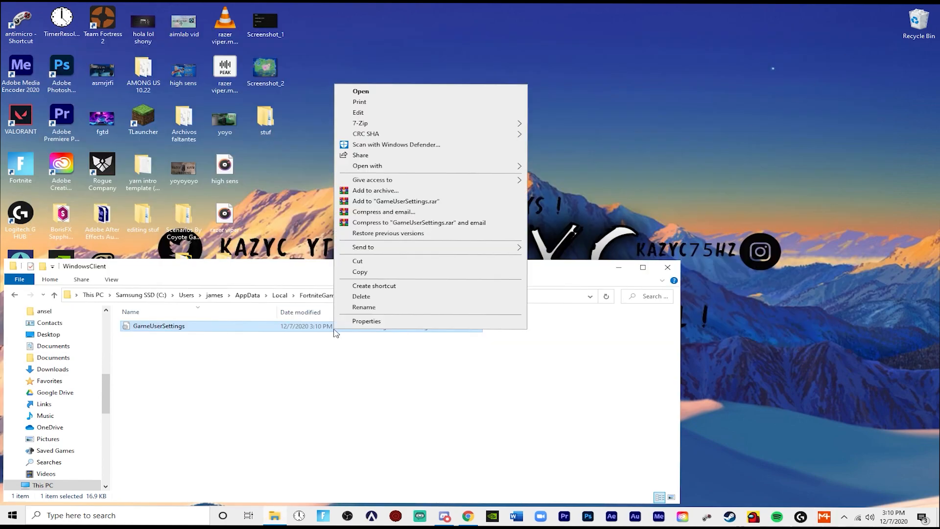
left_click(366, 320)
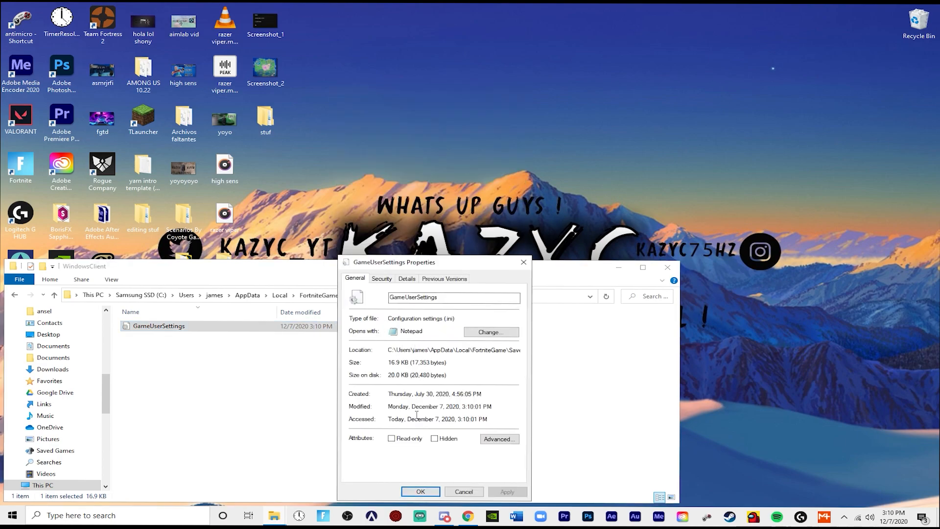
left_click(391, 438)
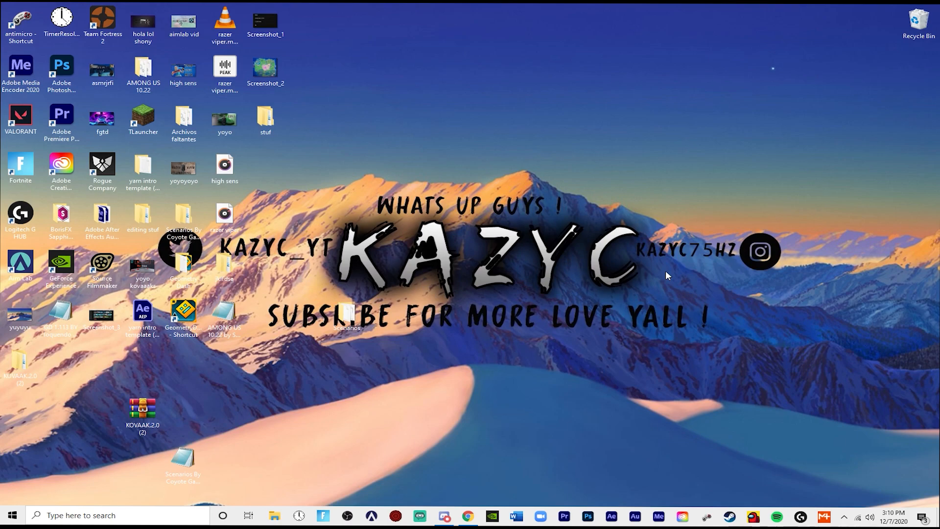
mouse_move(452, 318)
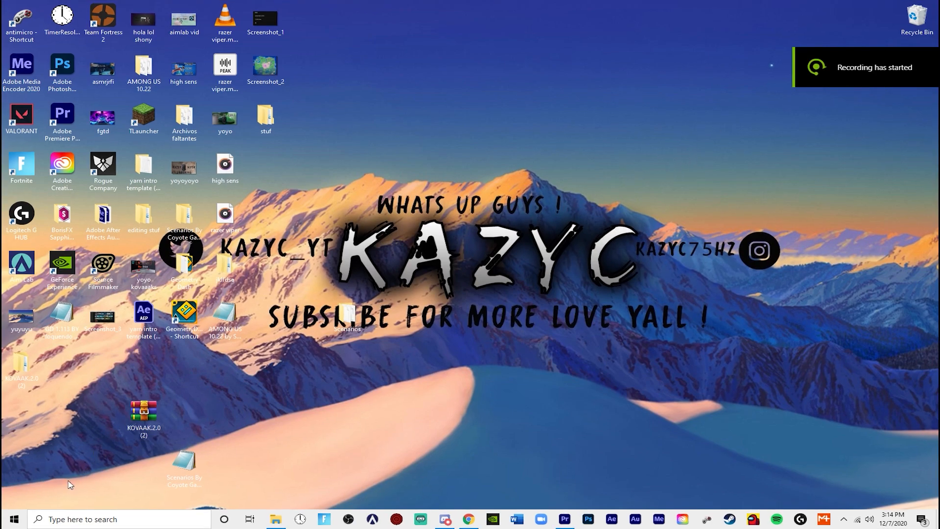
Search 'mouse' from Start and launch the Mouse settings page.
left_click(10, 518)
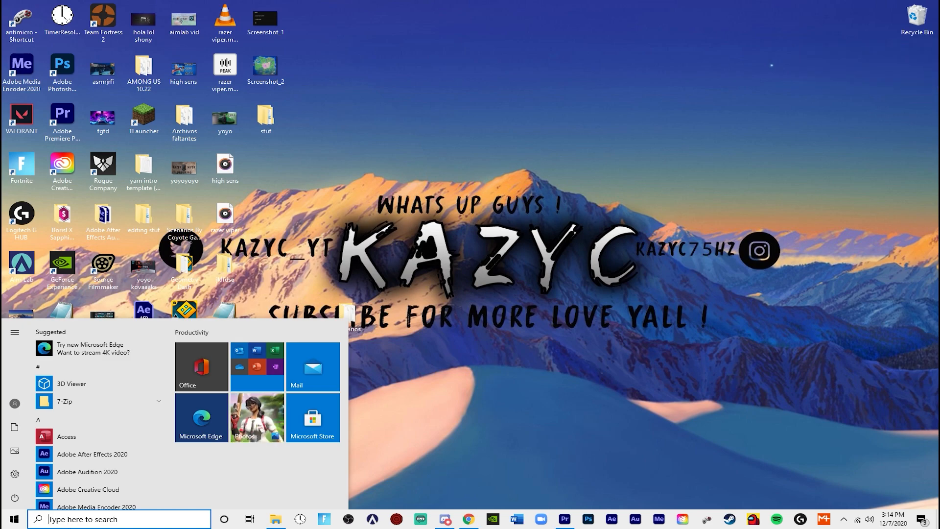
type("mousae")
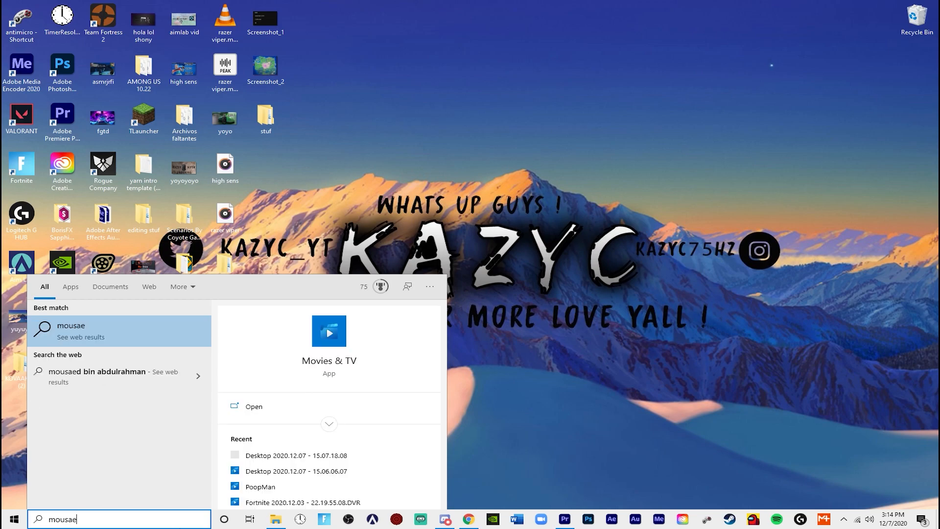
key("backspace")
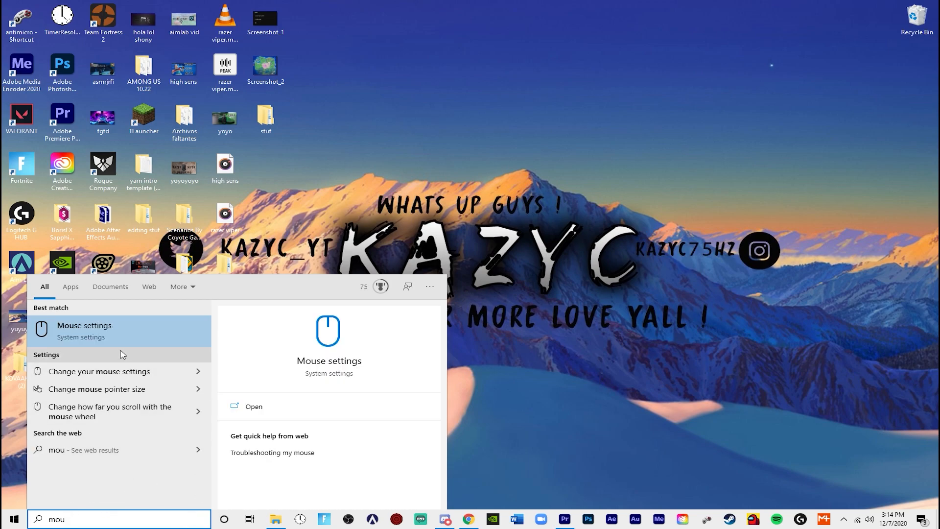
left_click(84, 330)
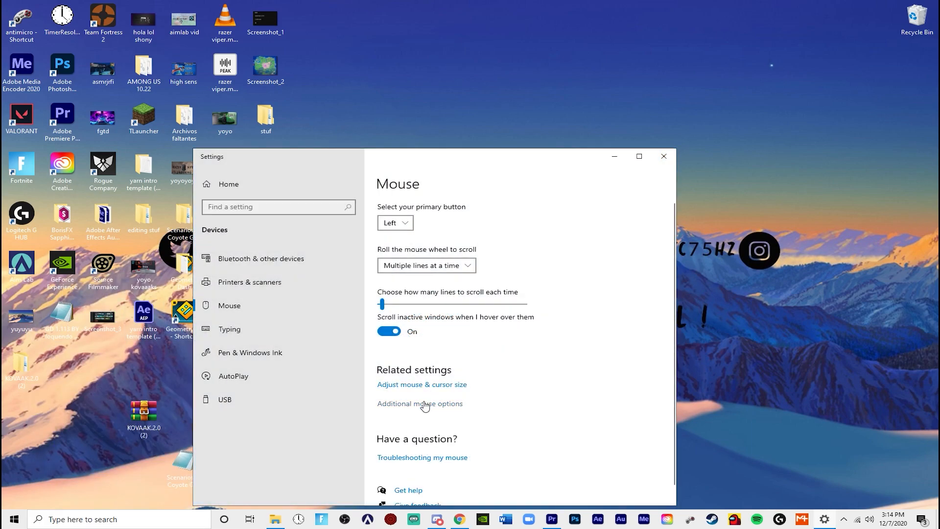
In Mouse Properties Pointer Options, untick Enhance pointer precision, then view Wheel and Pointers.
left_click(419, 403)
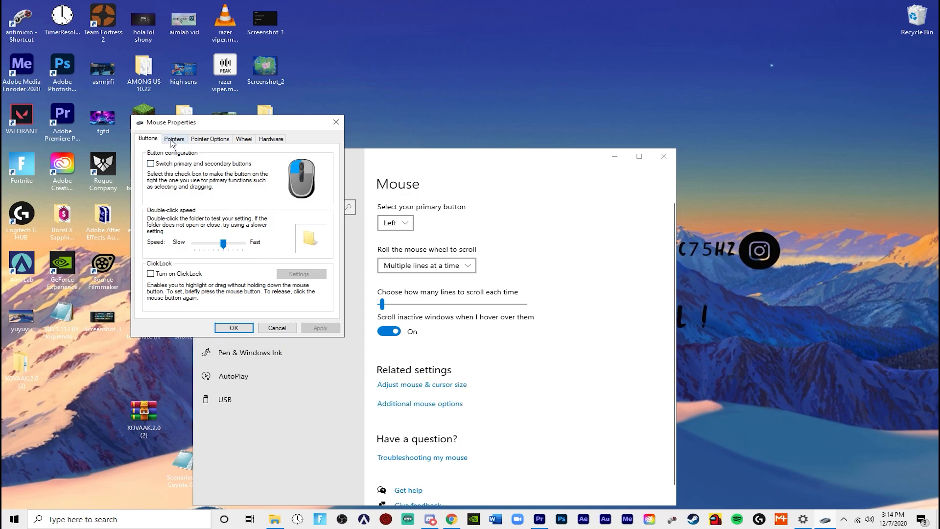
left_click(209, 139)
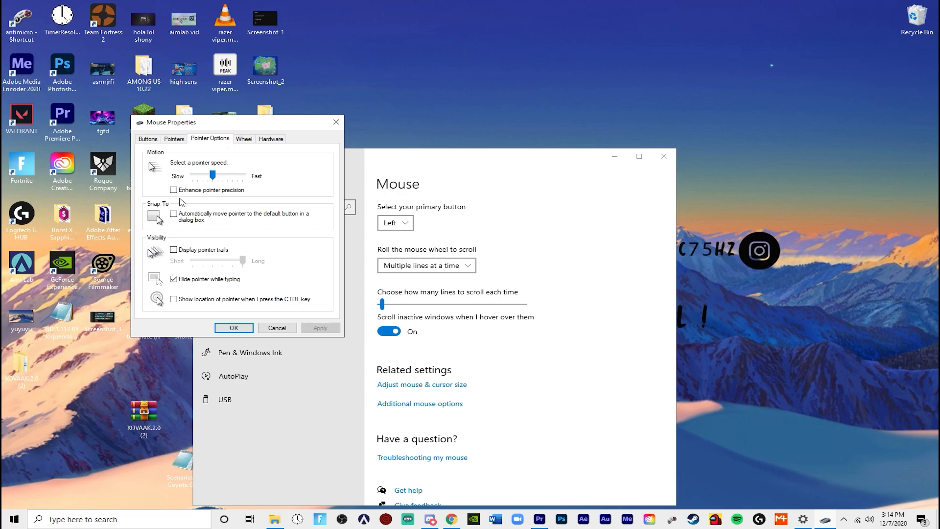
left_click(173, 190)
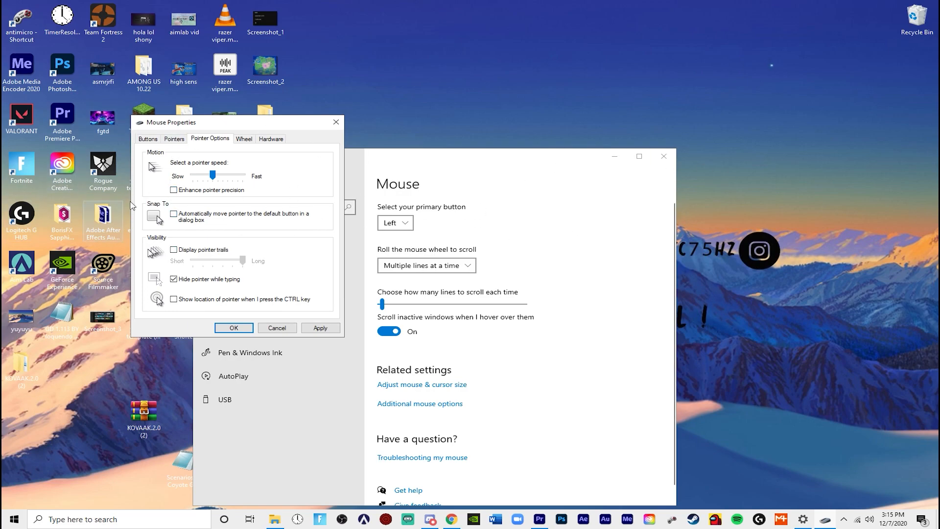
left_click(243, 139)
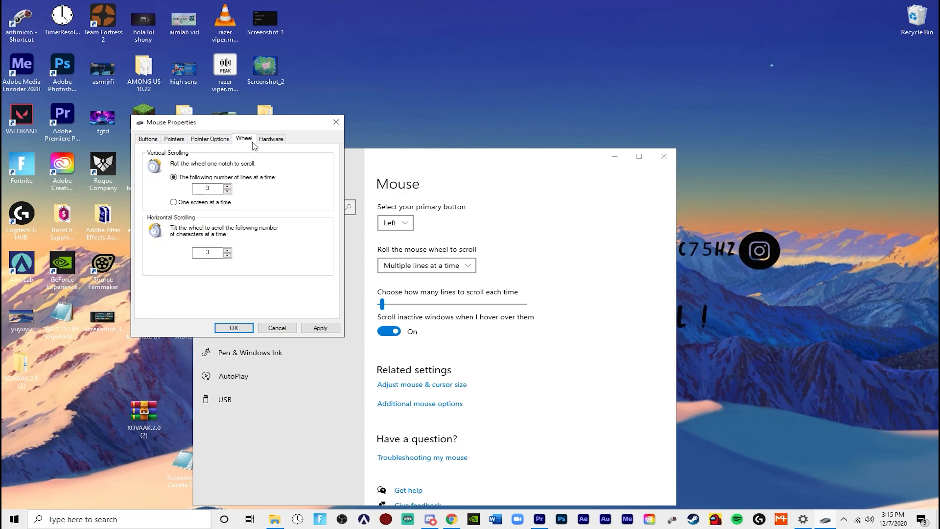
left_click(174, 139)
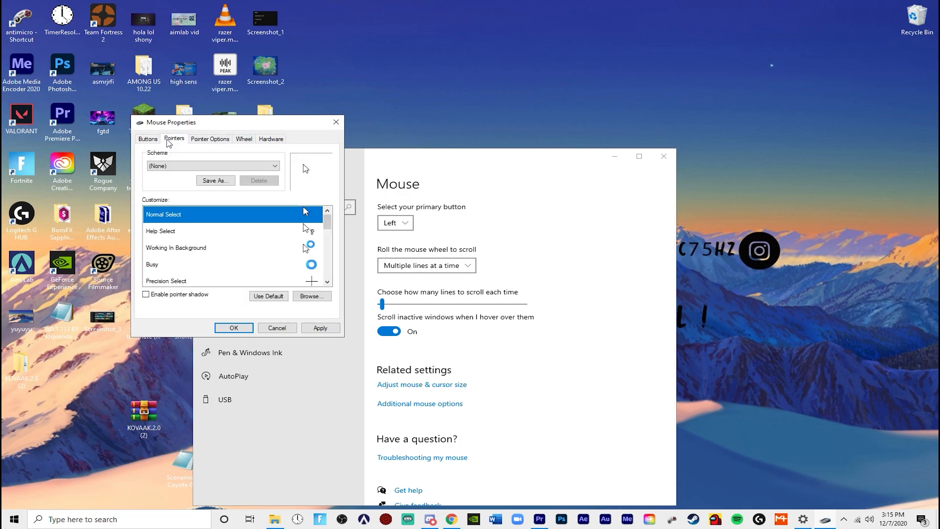
Move the pointer speed slider around and back to the middle, then close Settings.
left_click(210, 138)
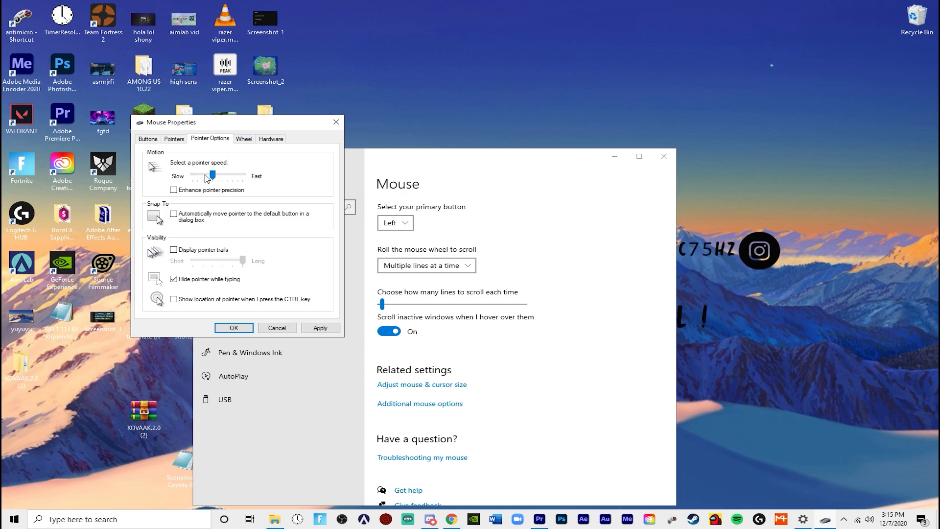
left_click_drag(205, 175, 214, 175)
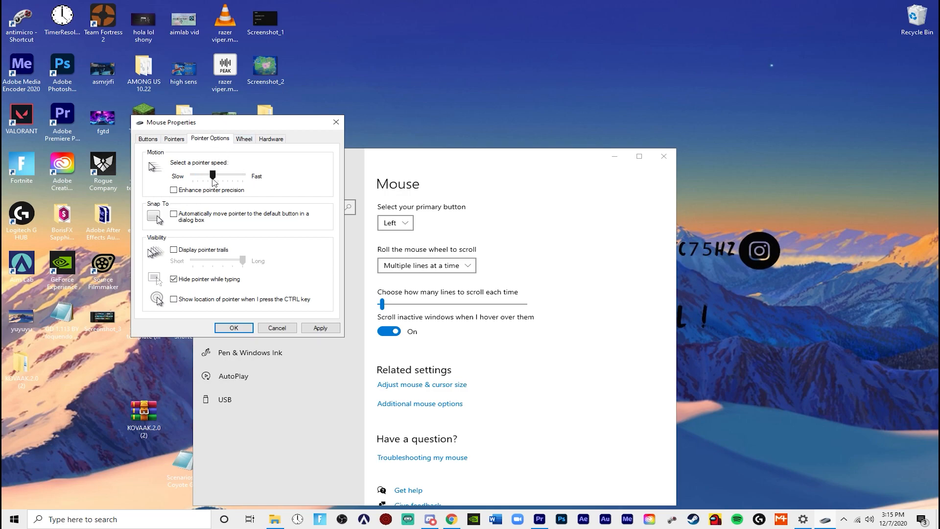
left_click_drag(214, 175, 241, 176)
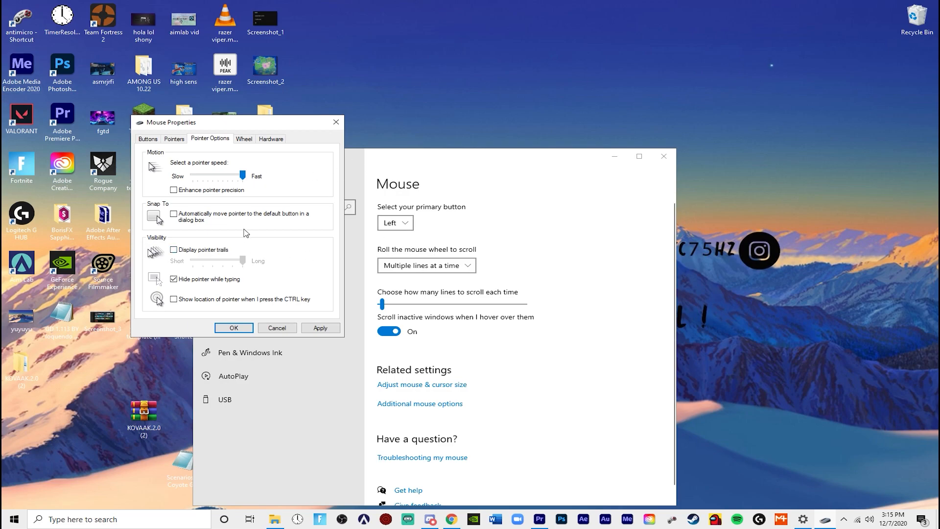
left_click_drag(243, 175, 214, 176)
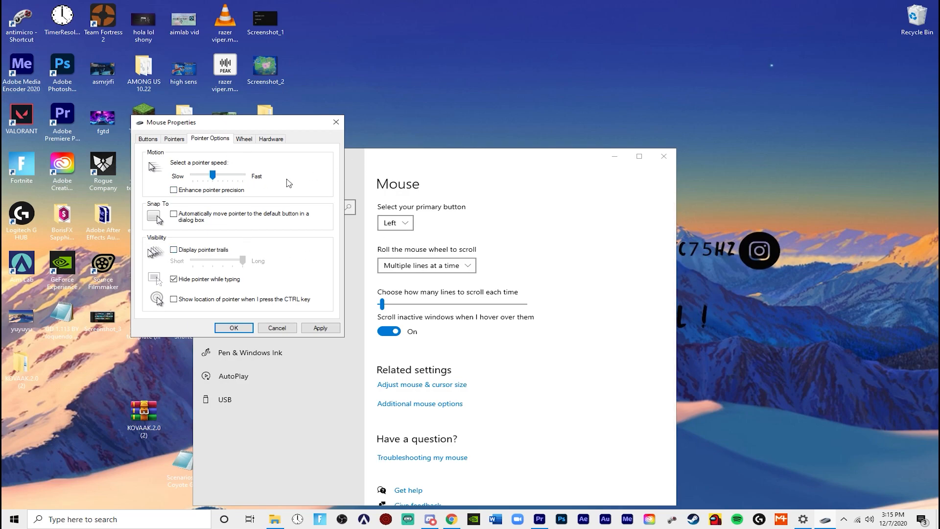
left_click_drag(216, 175, 208, 174)
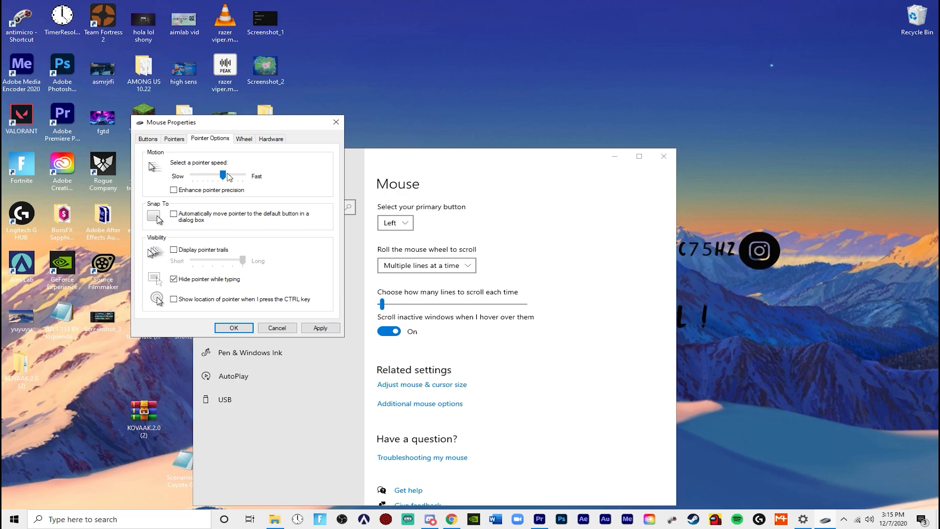
left_click_drag(221, 176, 216, 176)
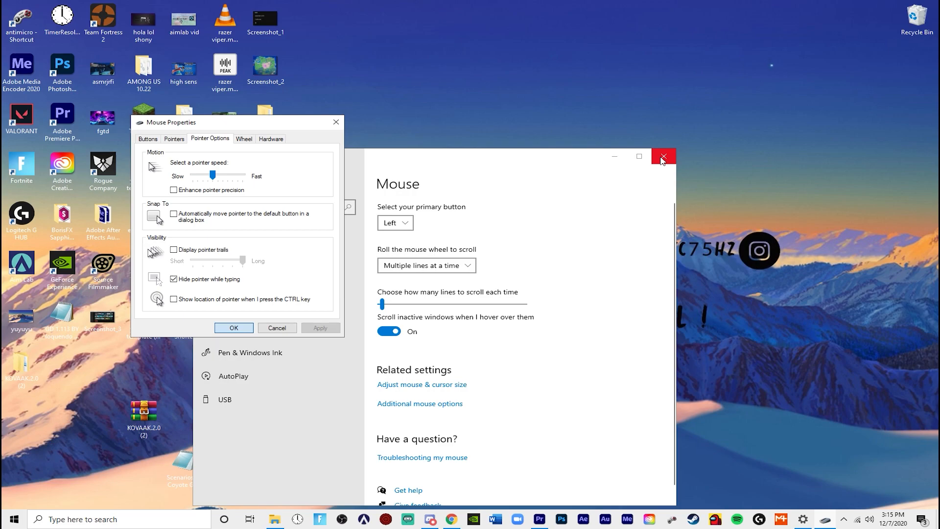
left_click(662, 157)
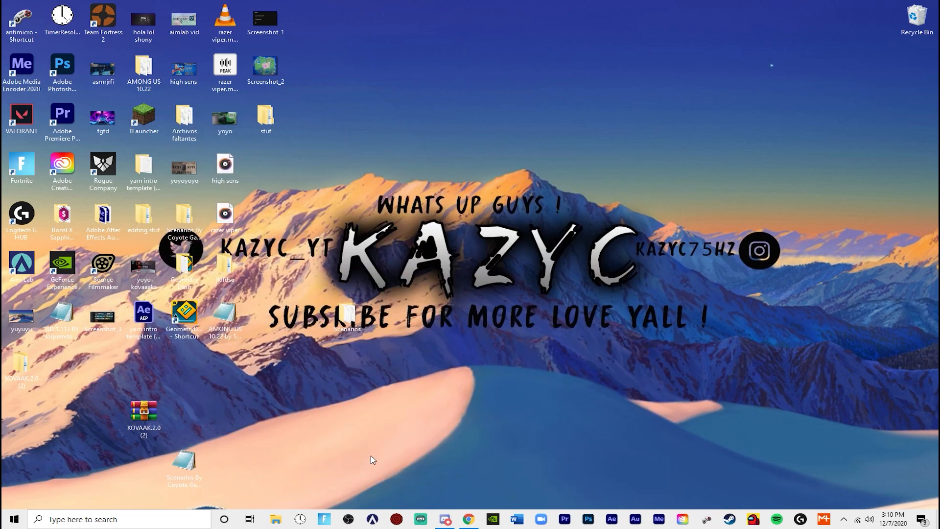